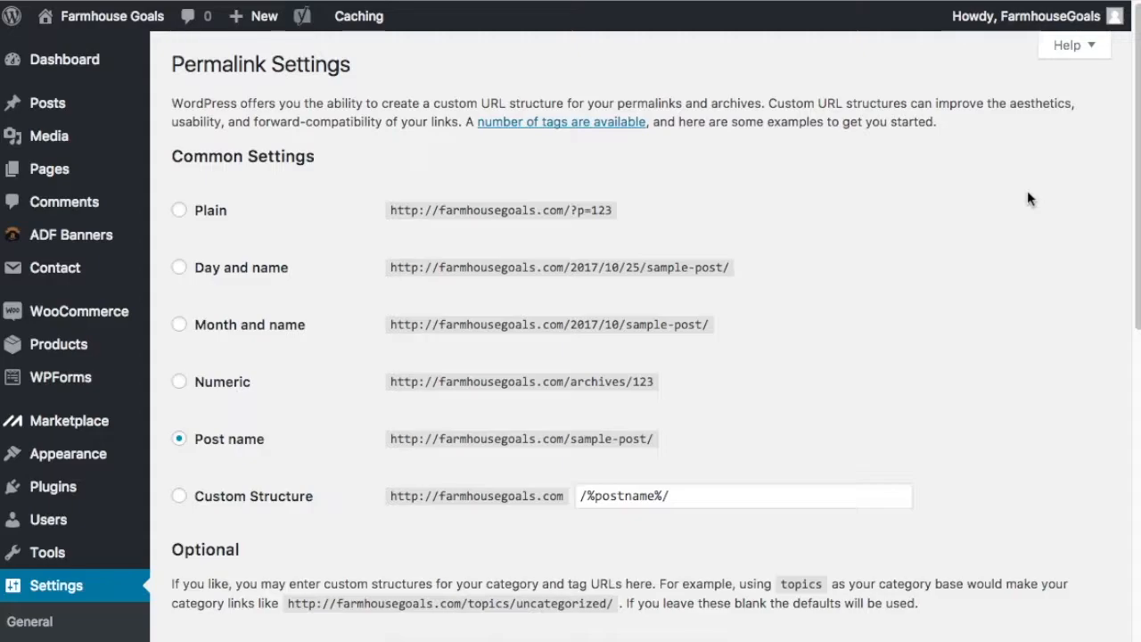
pyautogui.moveTo(277, 121)
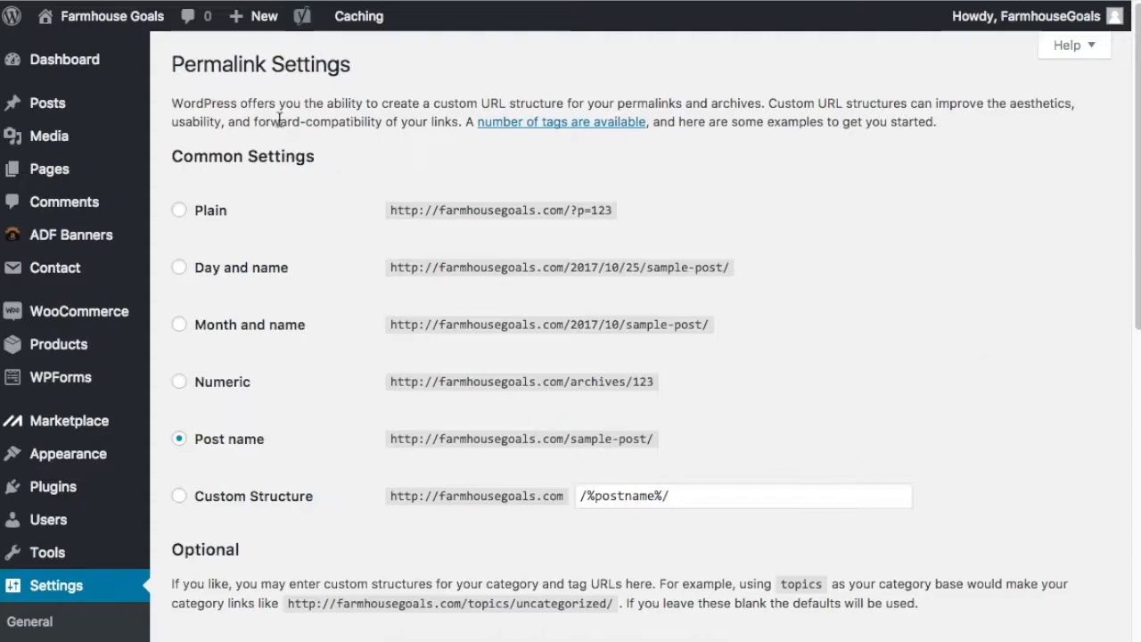
# Choose Post name as the common permalink structure for posts
pyautogui.scroll(-3)
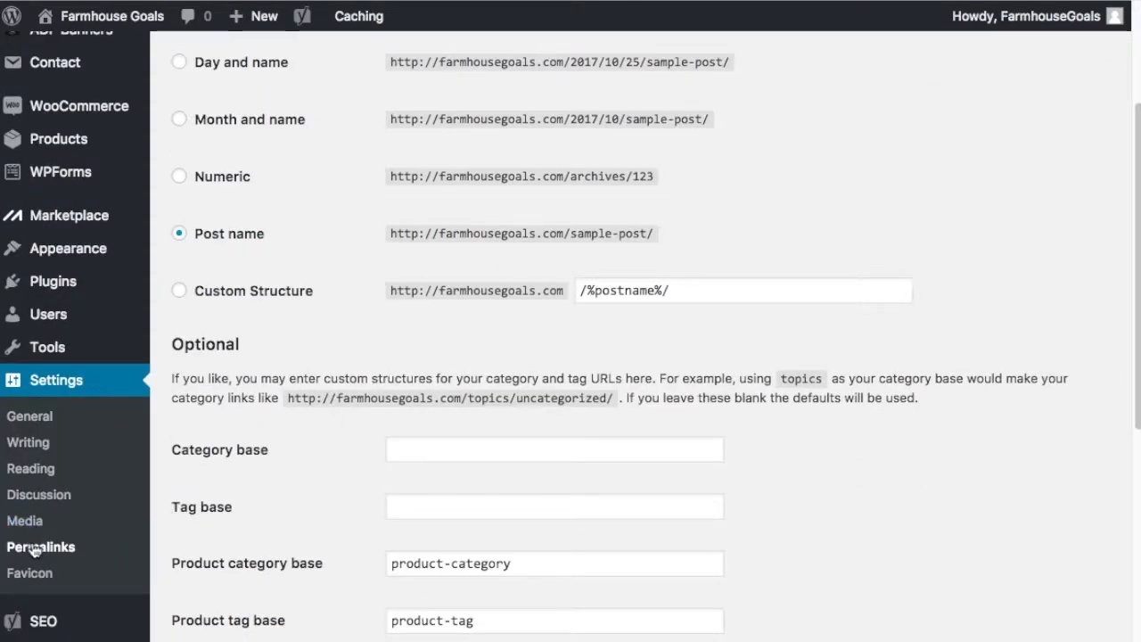
pyautogui.scroll(3)
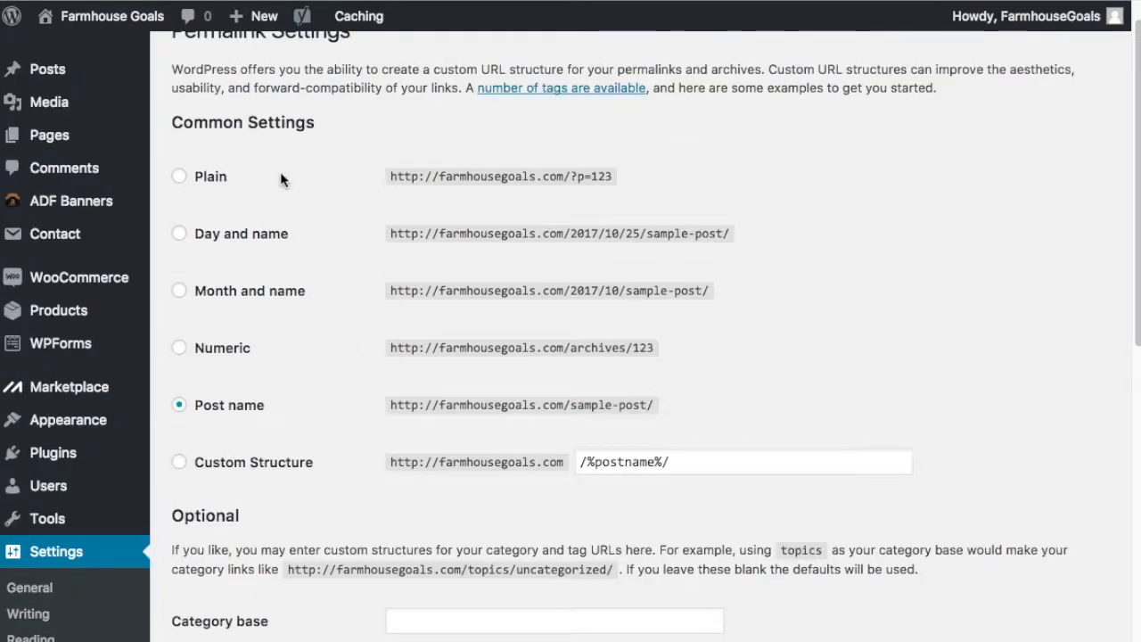
pyautogui.scroll(3)
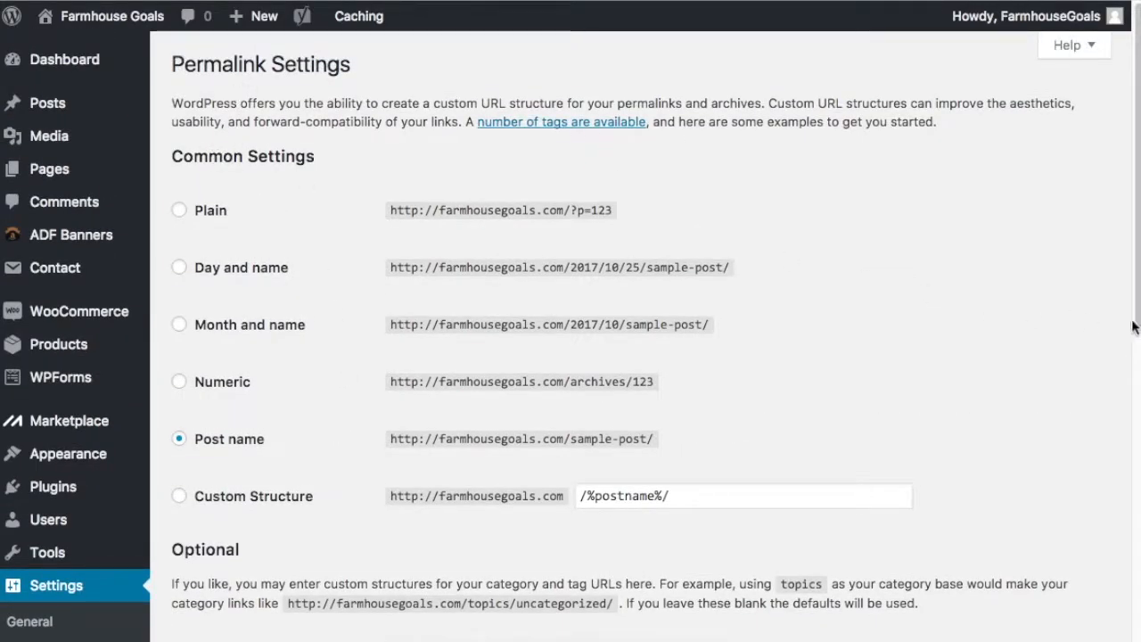
pyautogui.scroll(-3)
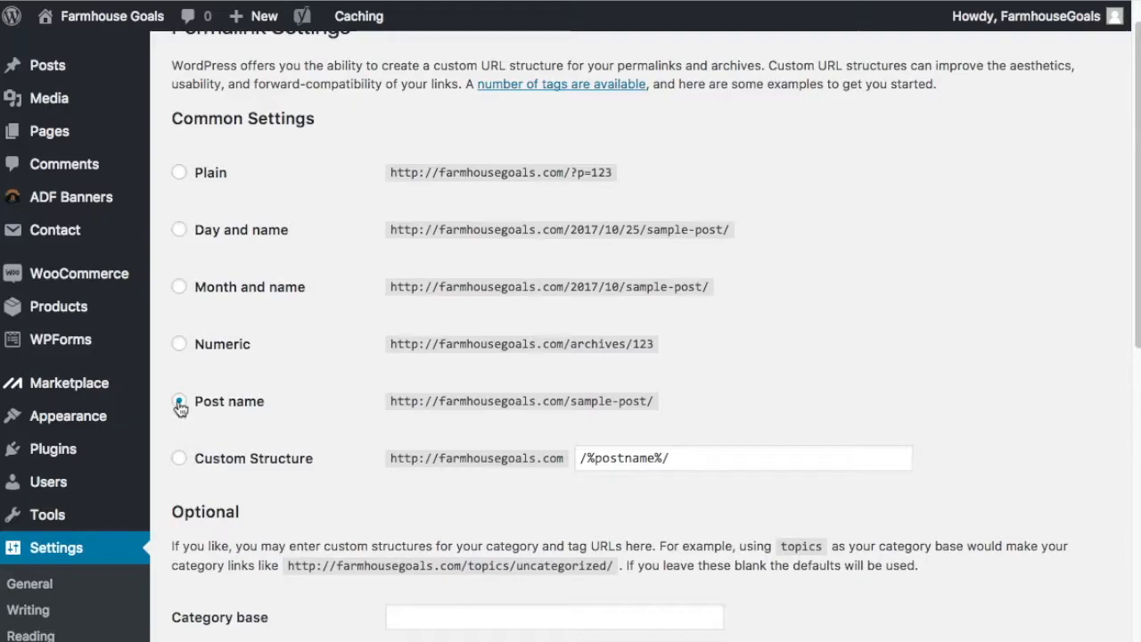
pyautogui.click(178, 402)
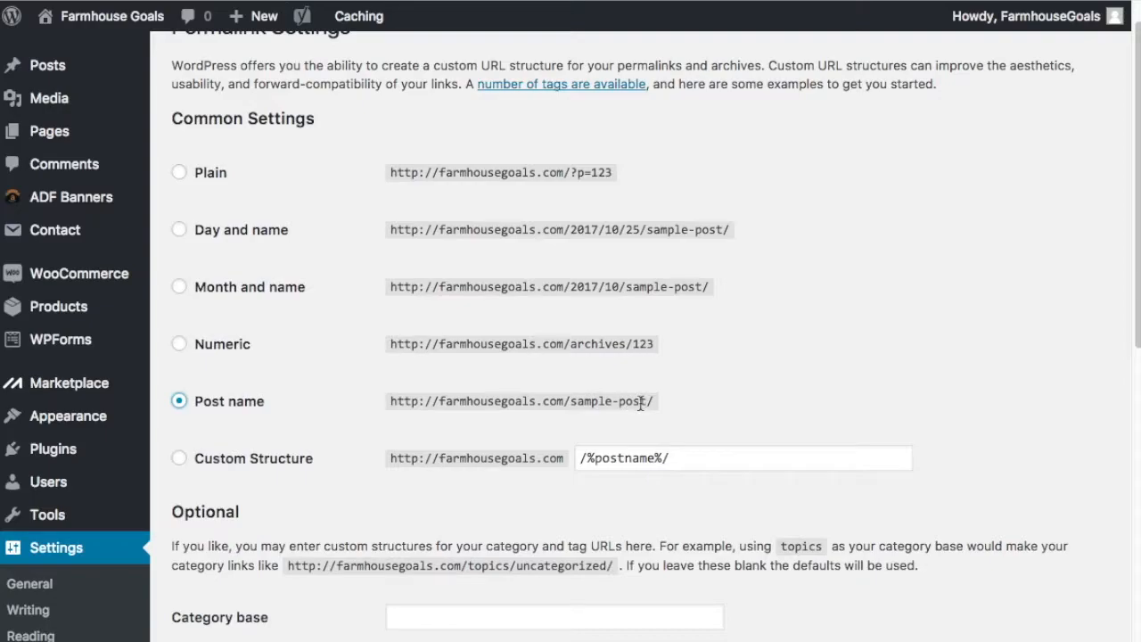
# Scroll to Product permalinks and pick the 'Shop base with category' option
pyautogui.scroll(-3)
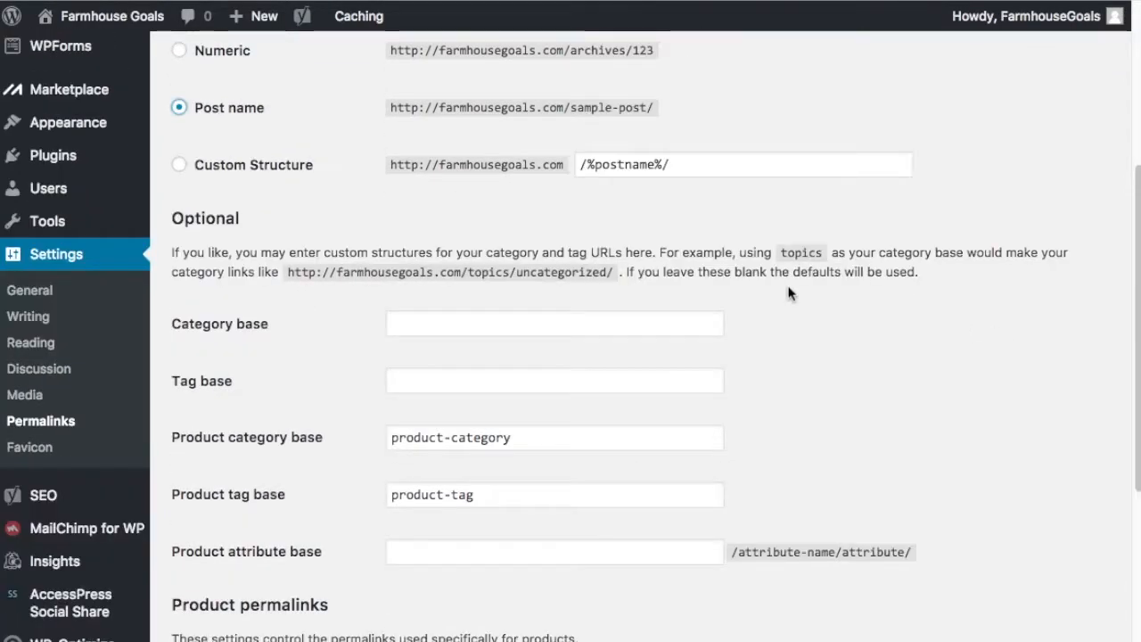
pyautogui.scroll(-3)
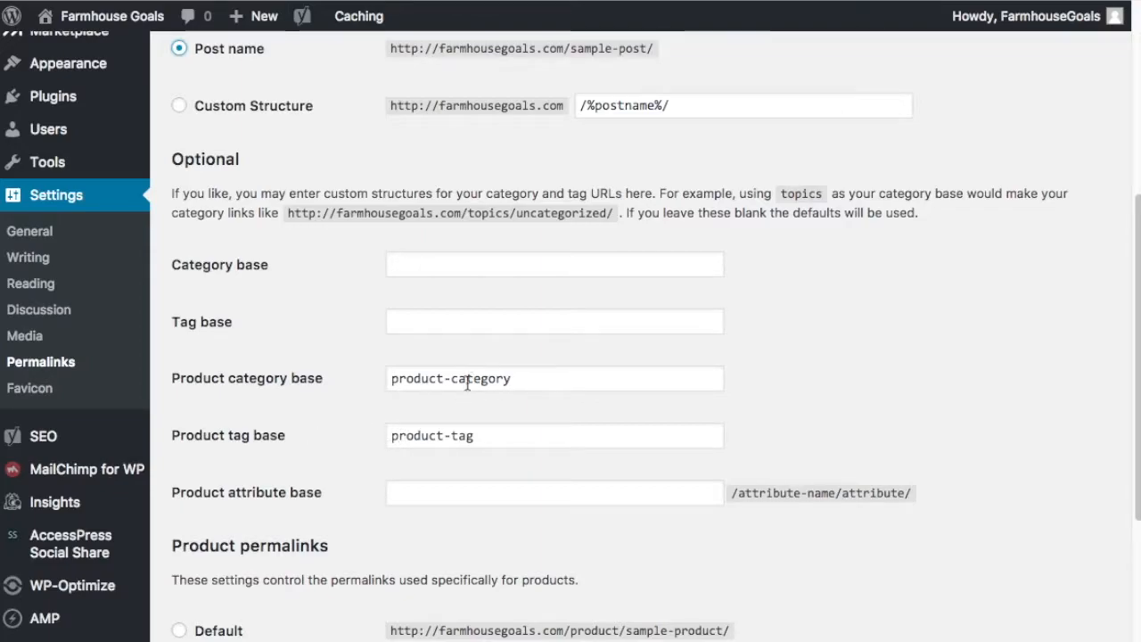
pyautogui.click(554, 264)
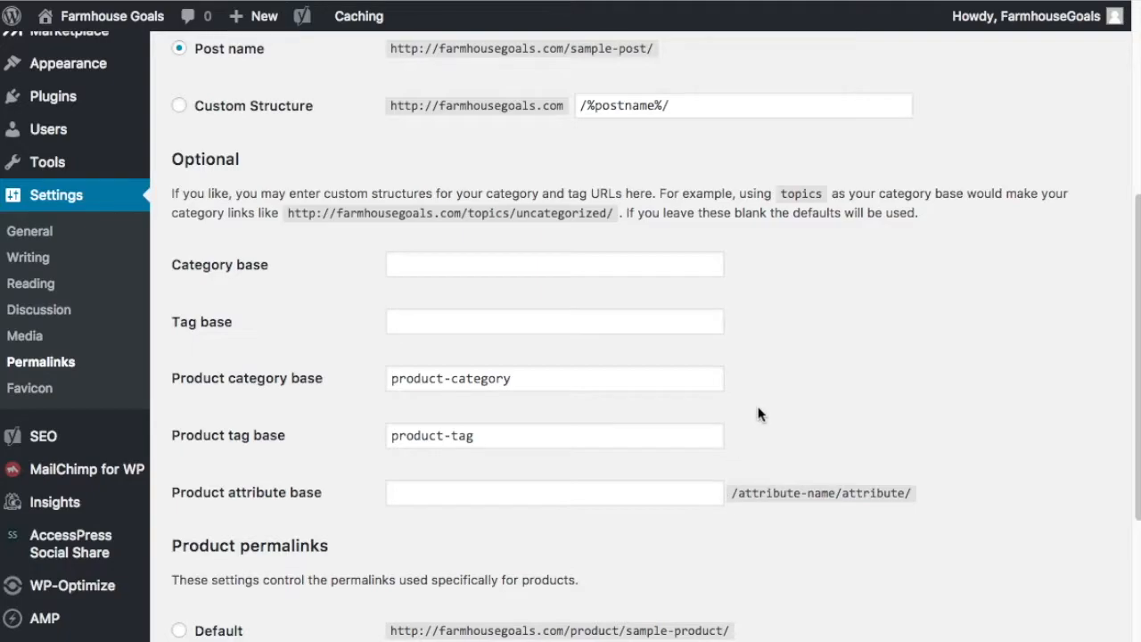
pyautogui.moveTo(1039, 366)
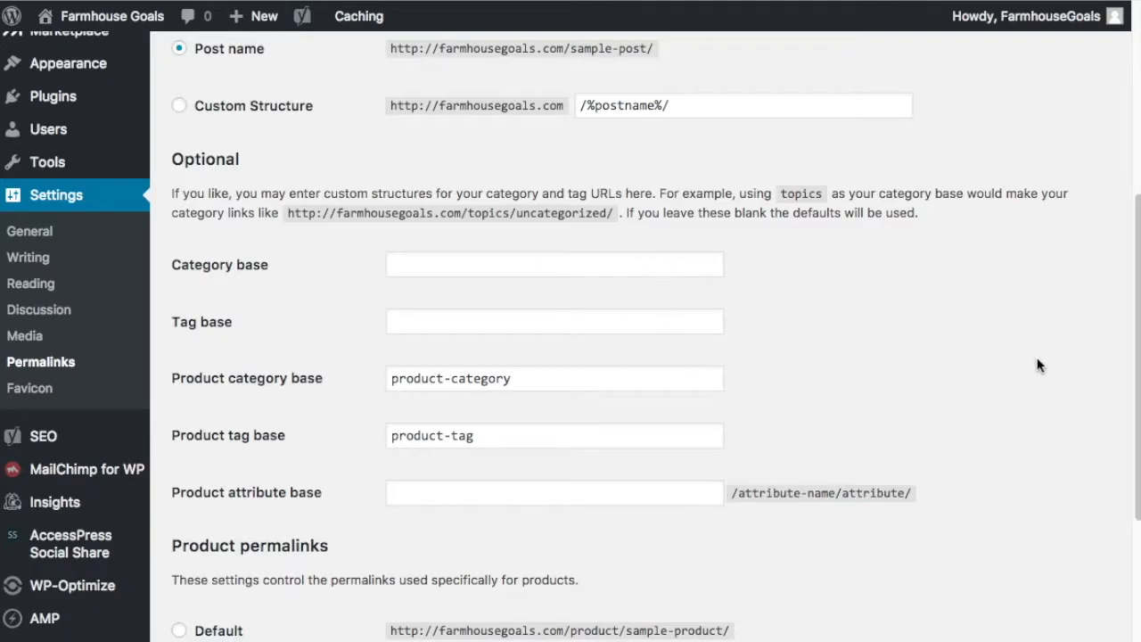
pyautogui.scroll(-3)
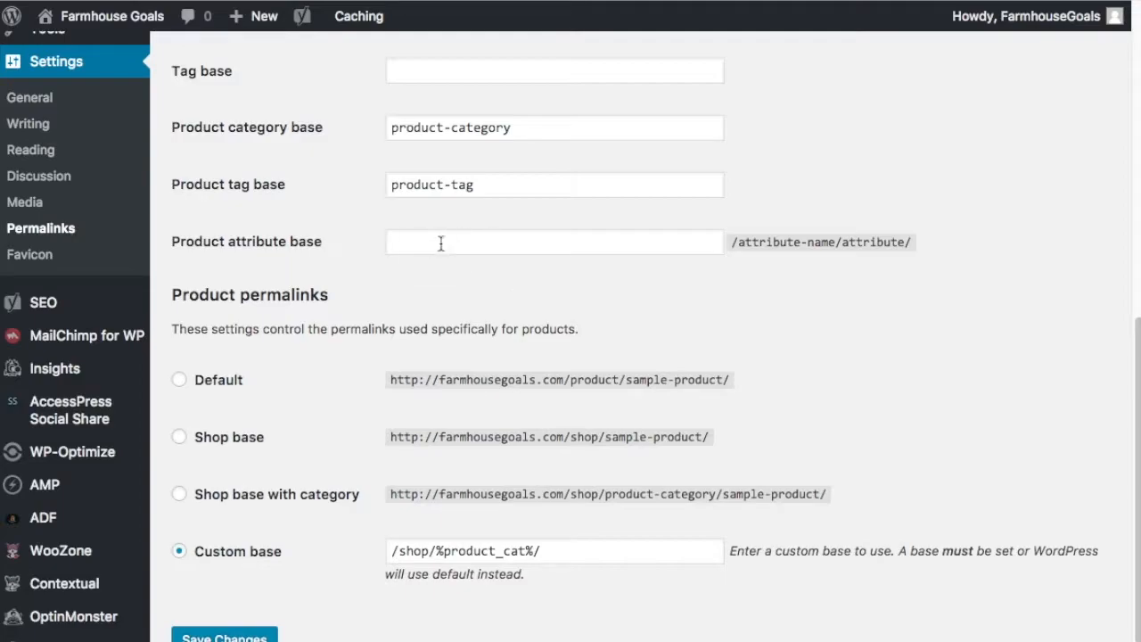
pyautogui.scroll(-3)
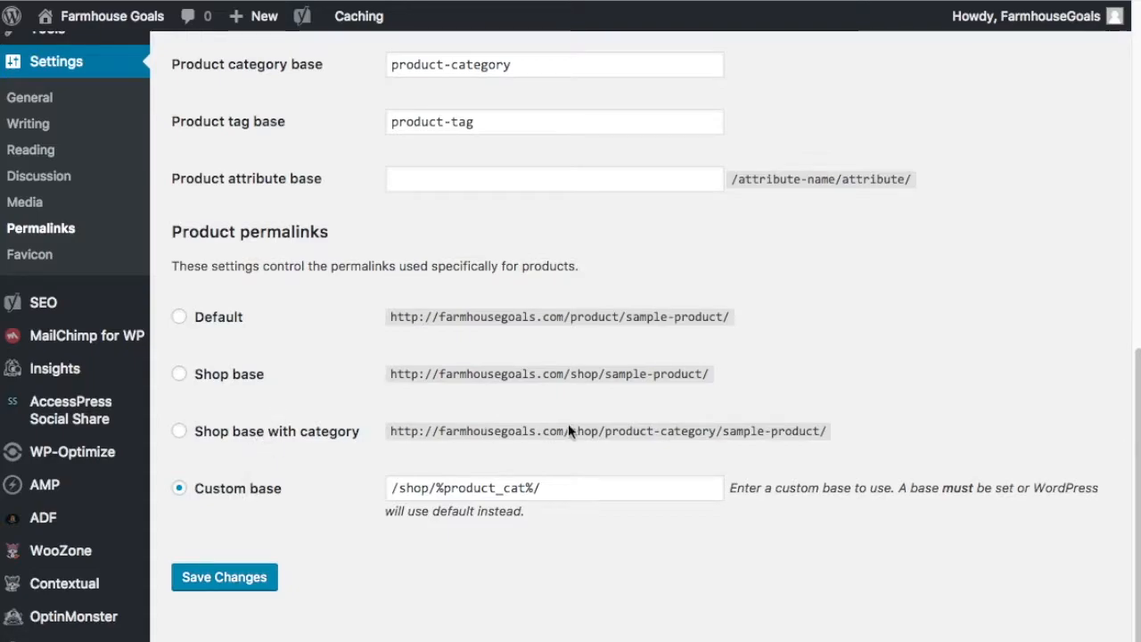
pyautogui.click(178, 431)
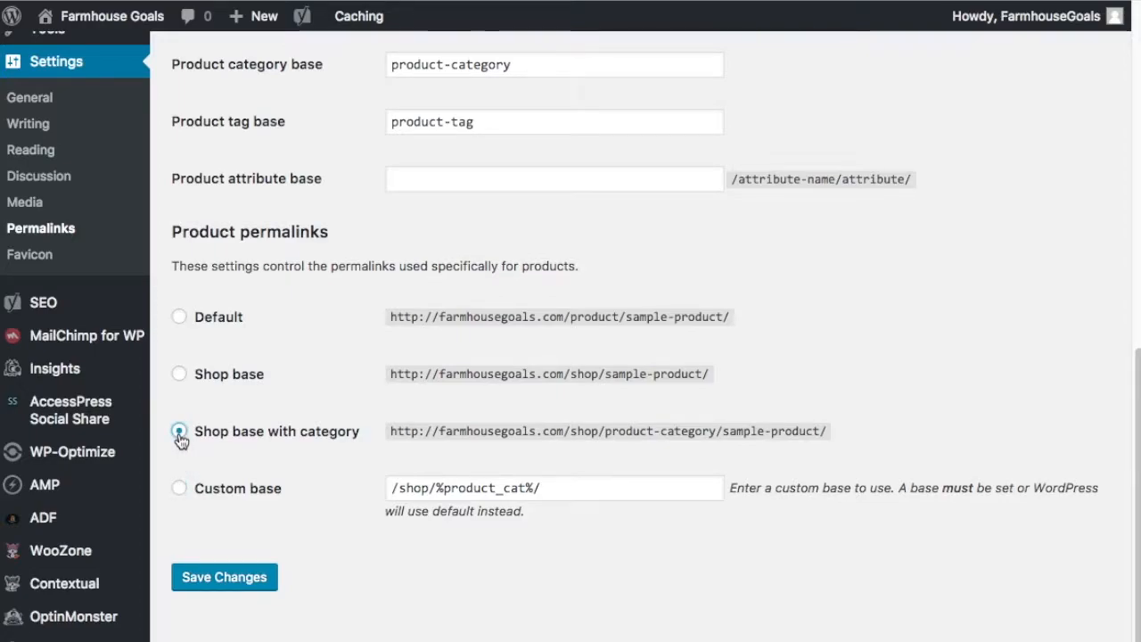
pyautogui.click(180, 431)
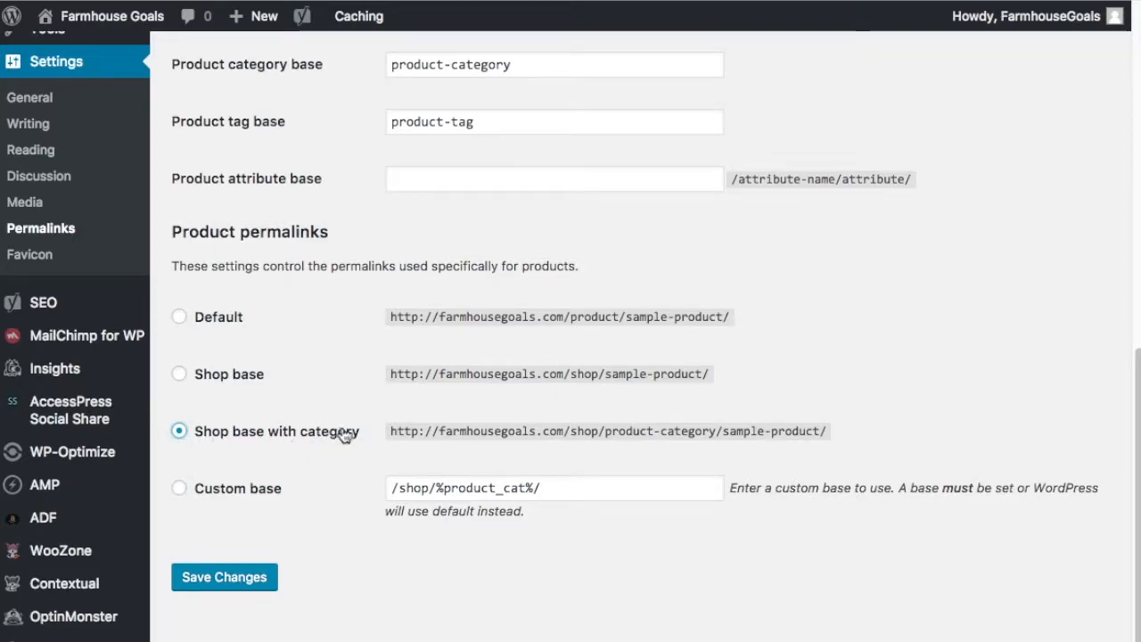
pyautogui.moveTo(423, 431)
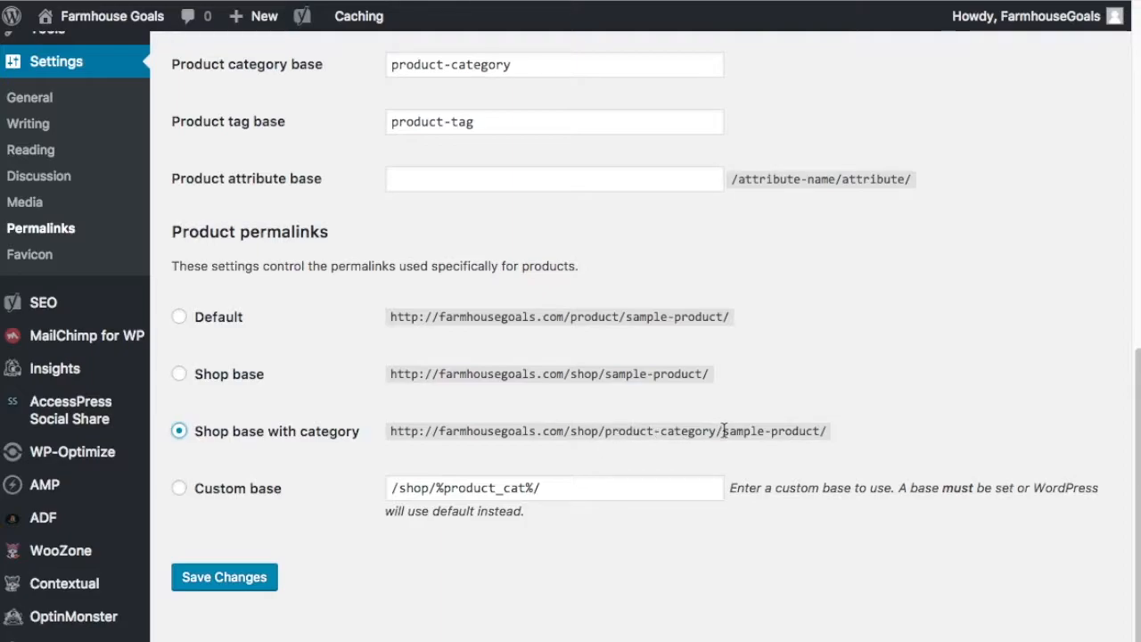
pyautogui.moveTo(865, 468)
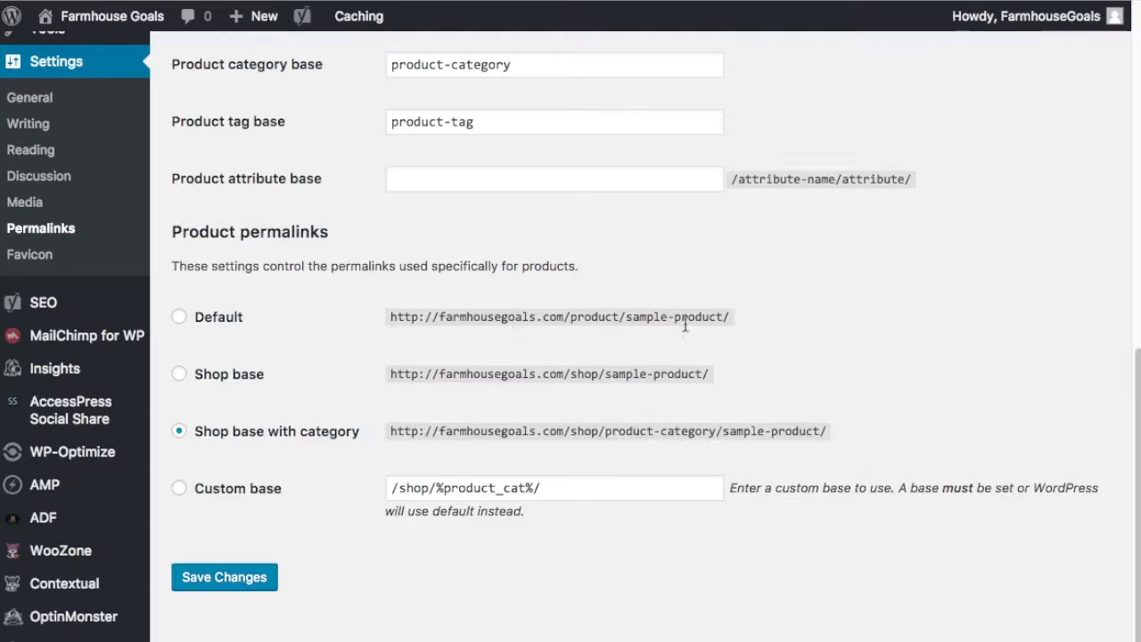
pyautogui.moveTo(907, 409)
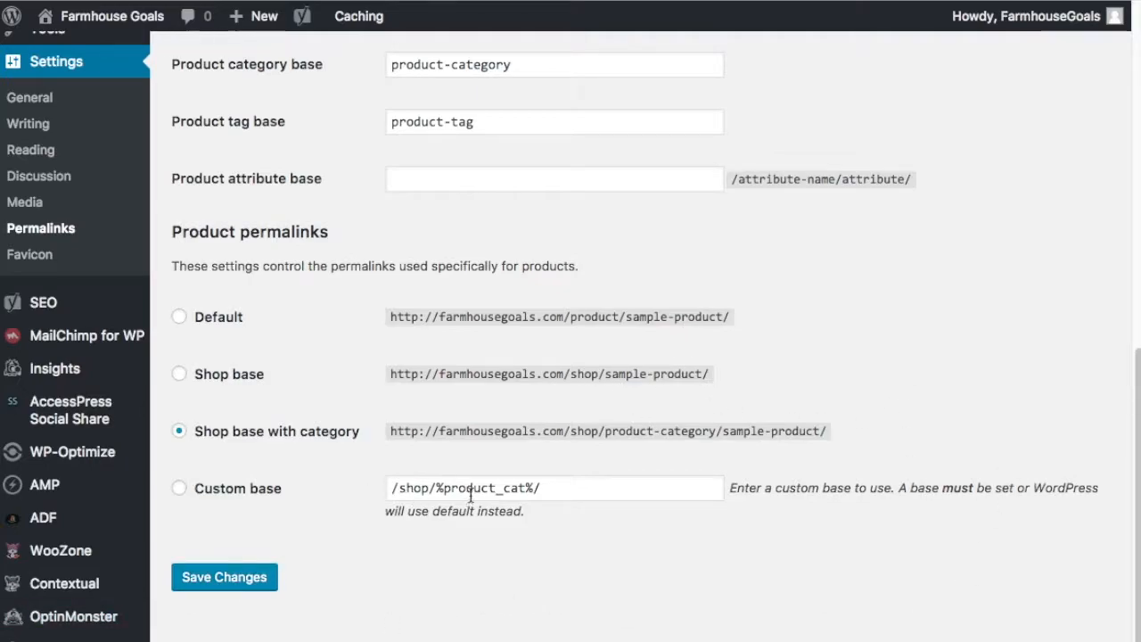
pyautogui.moveTo(888, 502)
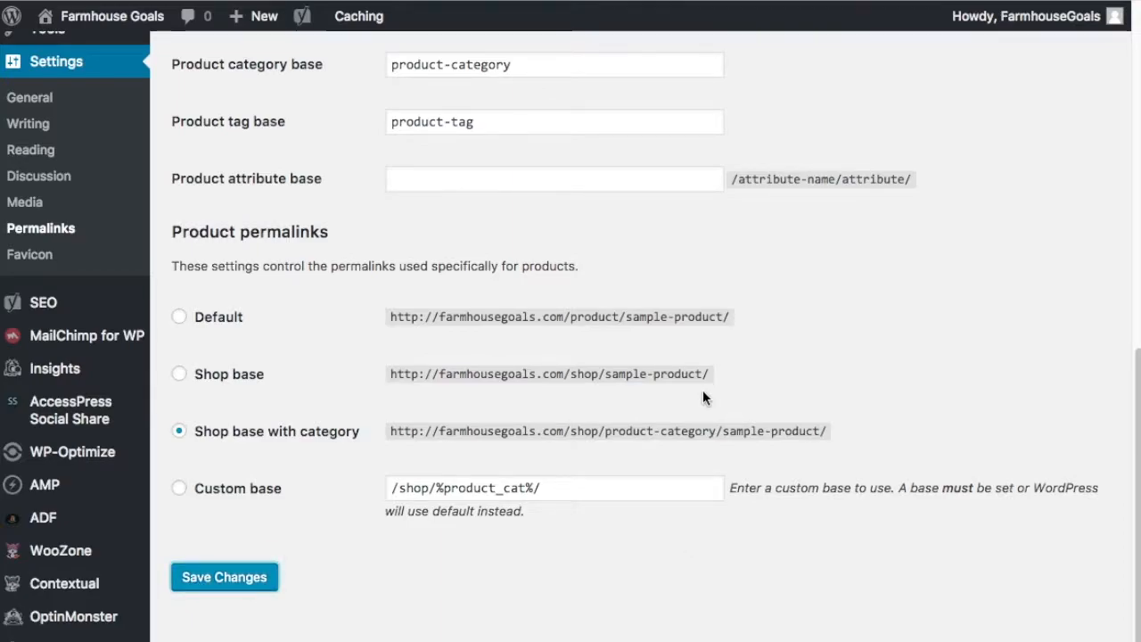
pyautogui.moveTo(486, 381)
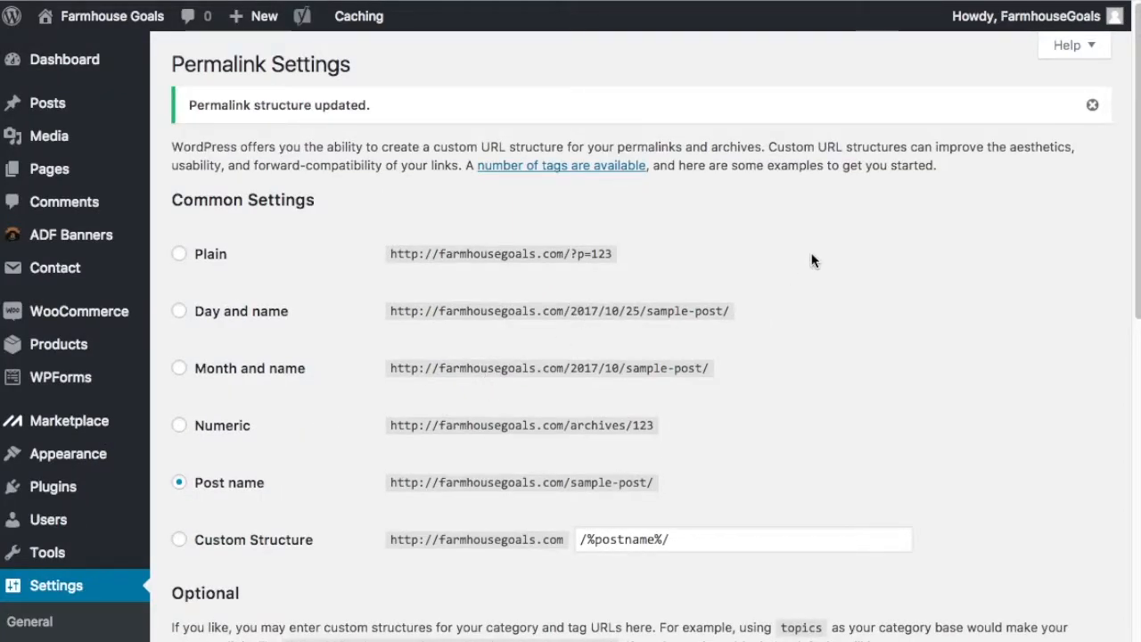
pyautogui.moveTo(1023, 221)
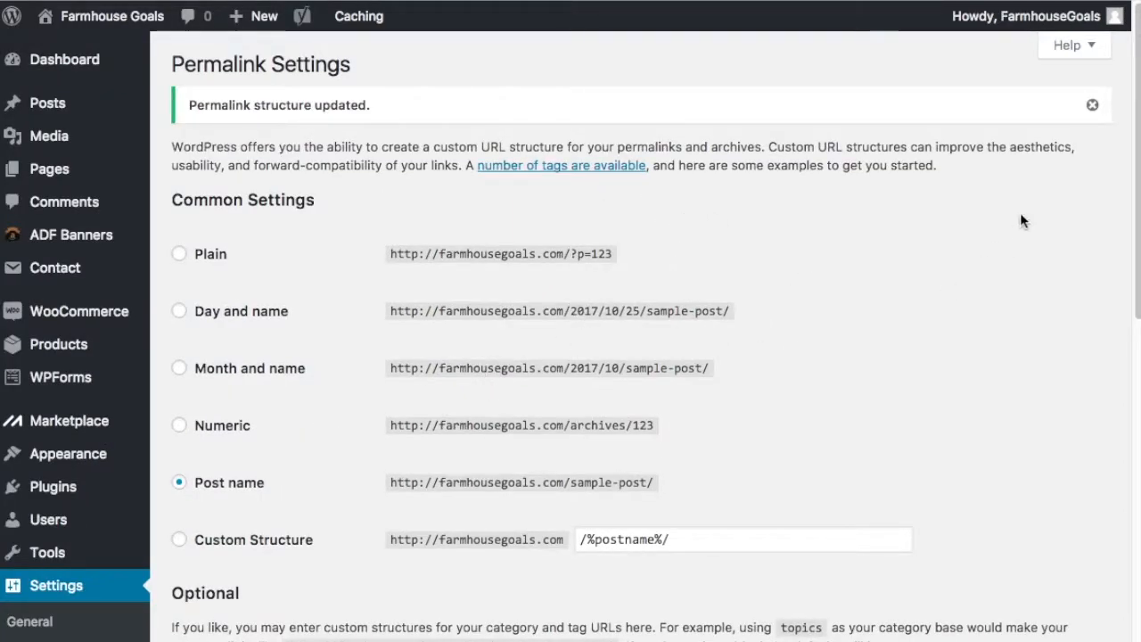
pyautogui.moveTo(499, 260)
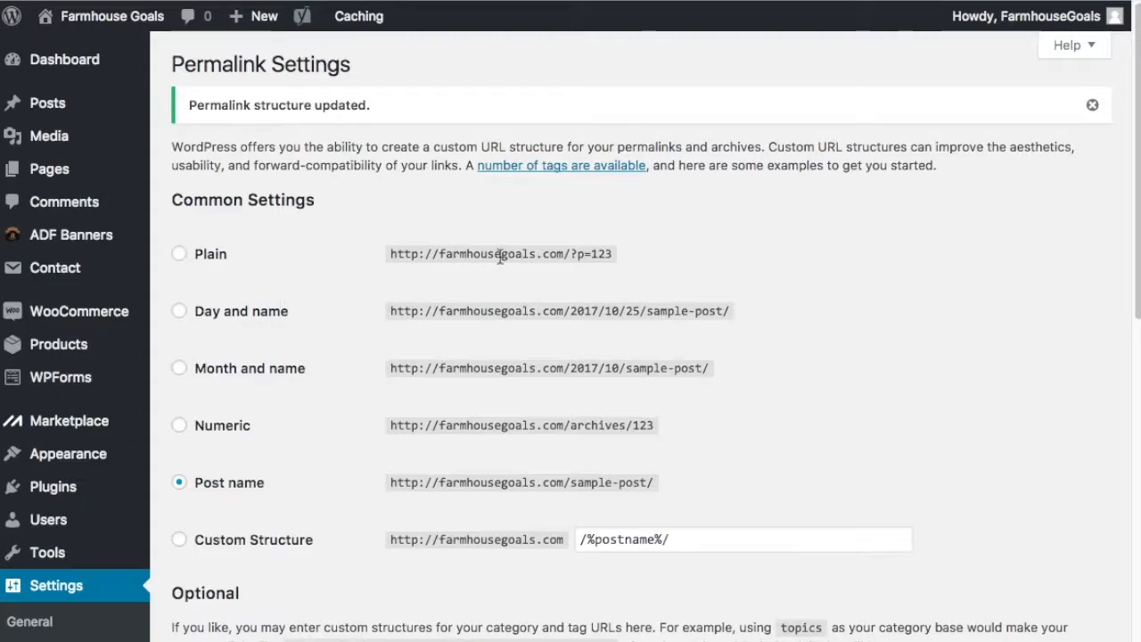
pyautogui.moveTo(954, 275)
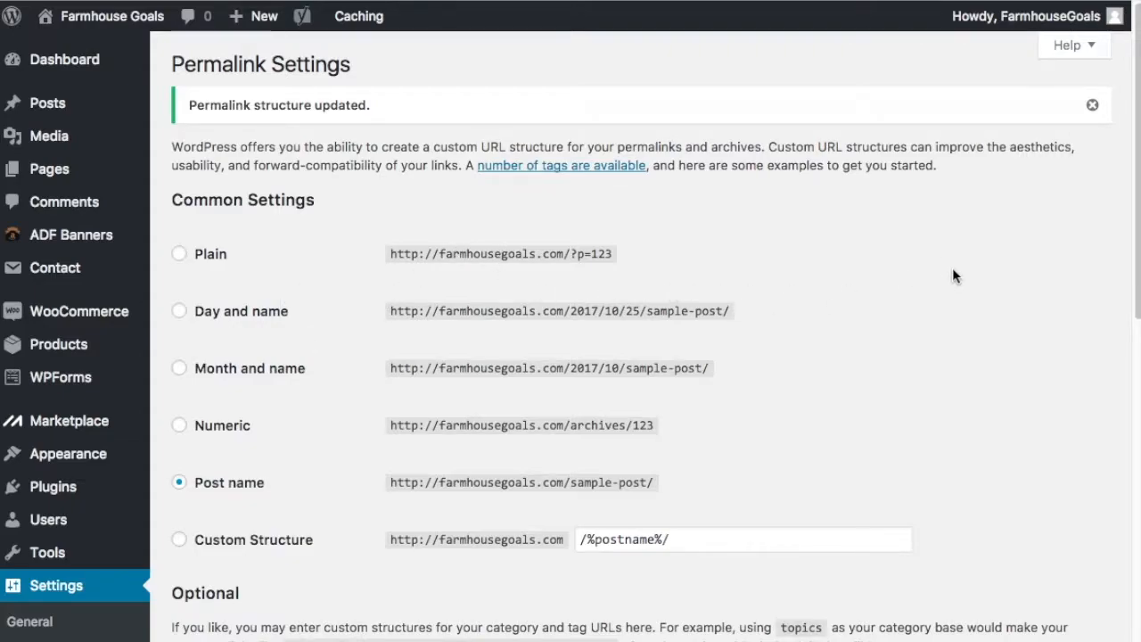
pyautogui.moveTo(897, 222)
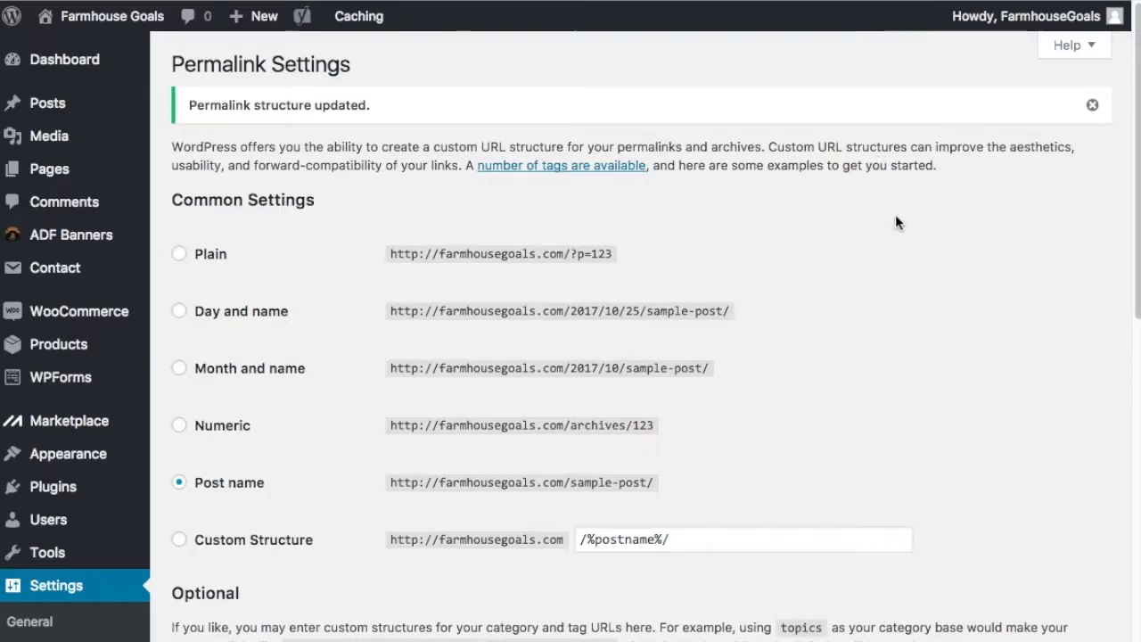